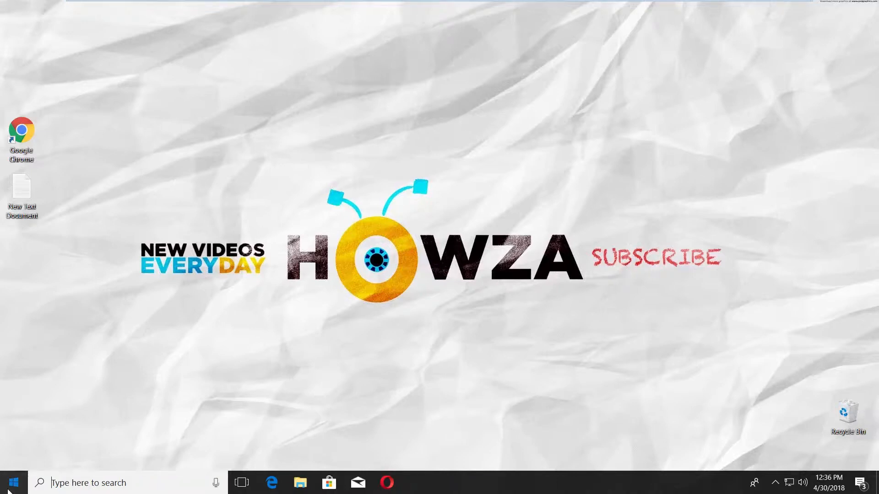
- Bring up the Start menu with its app list and live tiles
{"action": "left_click", "coordinate": [12, 482]}
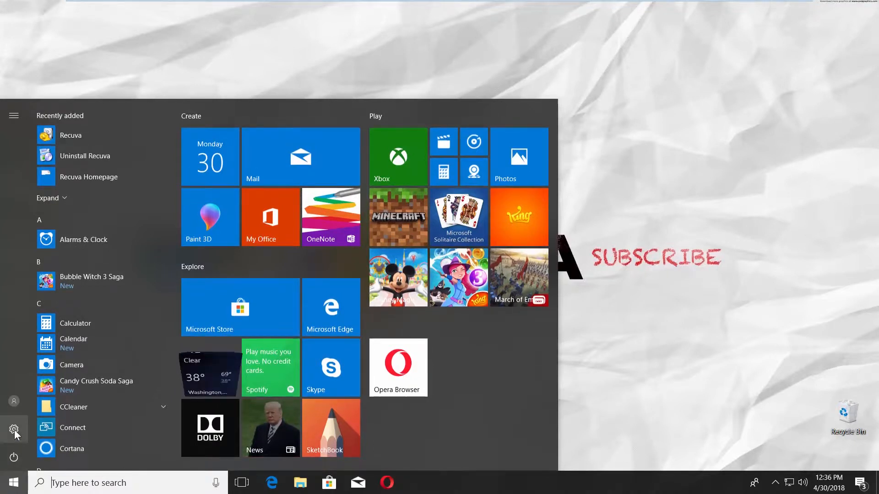
- Make Microsoft David the text-to-speech voice under Time & Language > Speech, then close Settings
{"action": "left_click", "coordinate": [14, 430]}
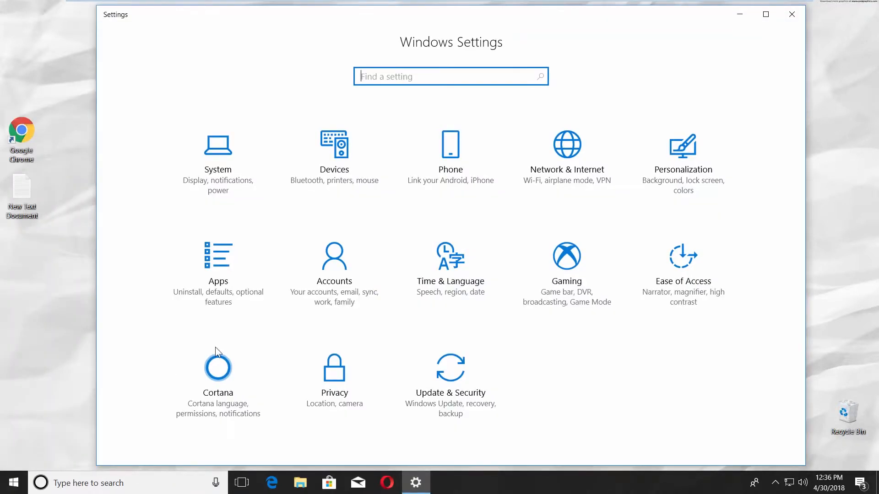
{"action": "left_click", "coordinate": [451, 256]}
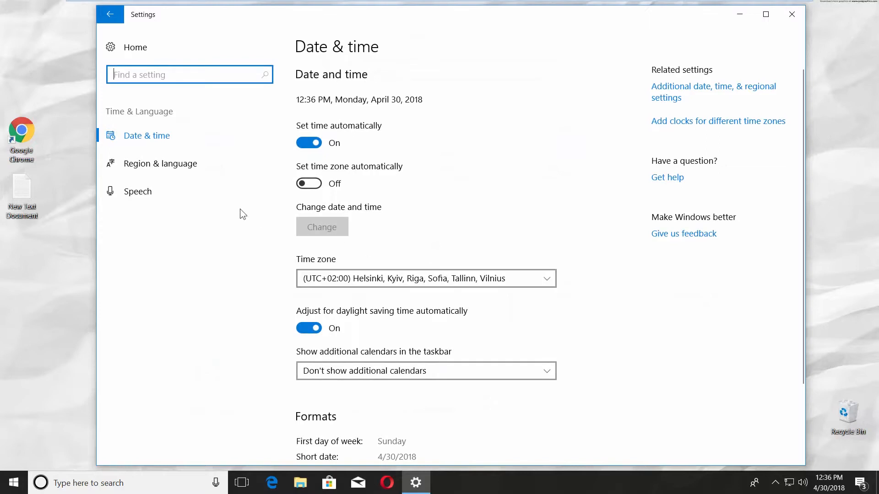
{"action": "left_click", "coordinate": [138, 191]}
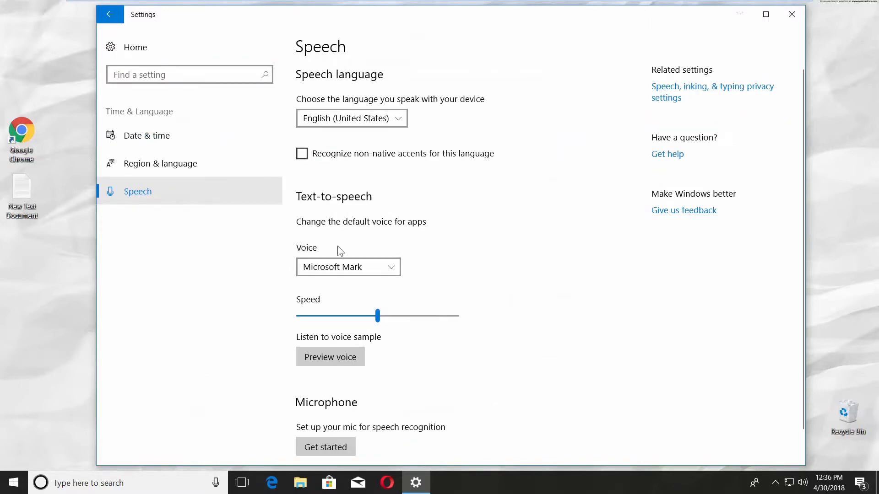
{"action": "left_click", "coordinate": [348, 266]}
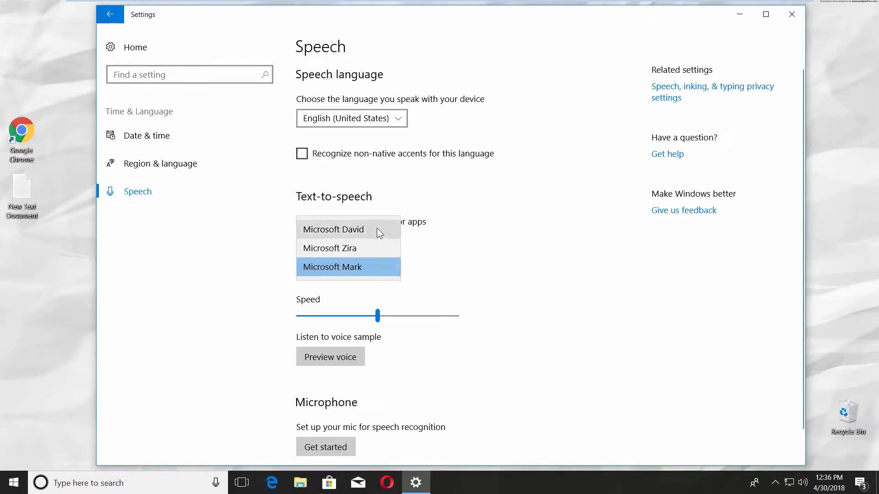
{"action": "left_click", "coordinate": [333, 229]}
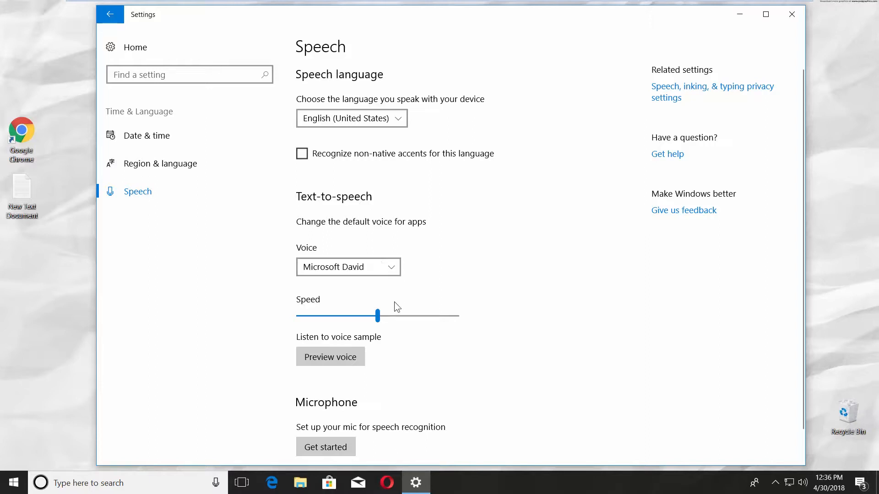
{"action": "left_click", "coordinate": [331, 357]}
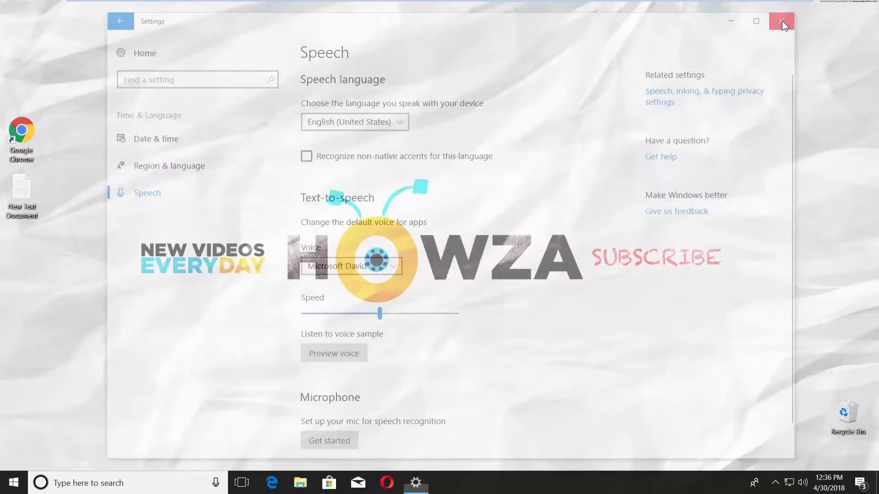
- Search for 'narrator' from the taskbar to start Narrator, then select New Text Document on the desktop
{"action": "left_click", "coordinate": [781, 21]}
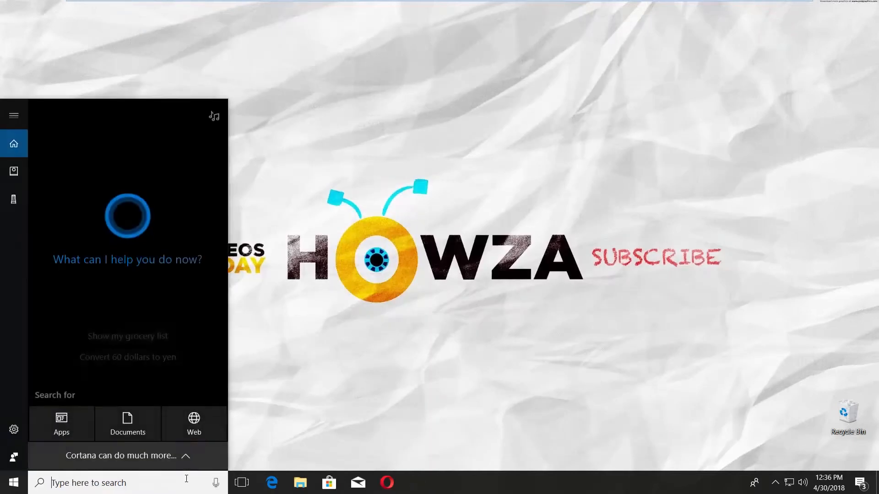
{"action": "type", "text": "narrator"}
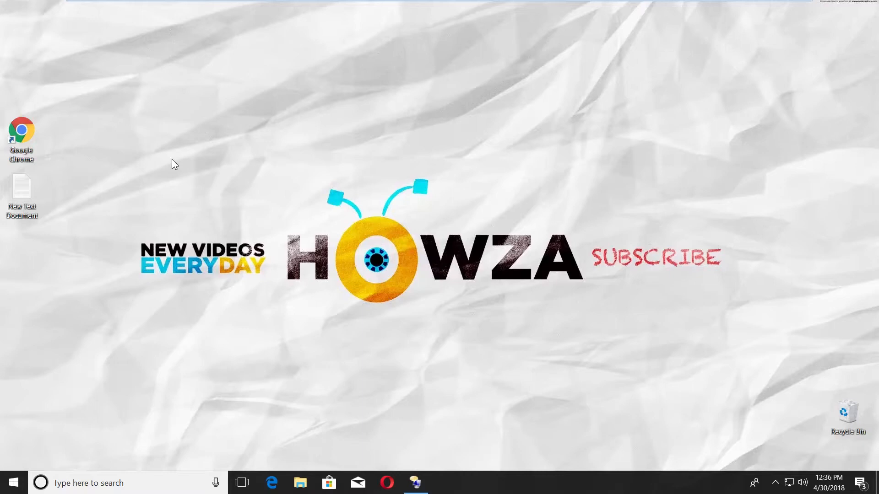
{"action": "left_click", "coordinate": [21, 189]}
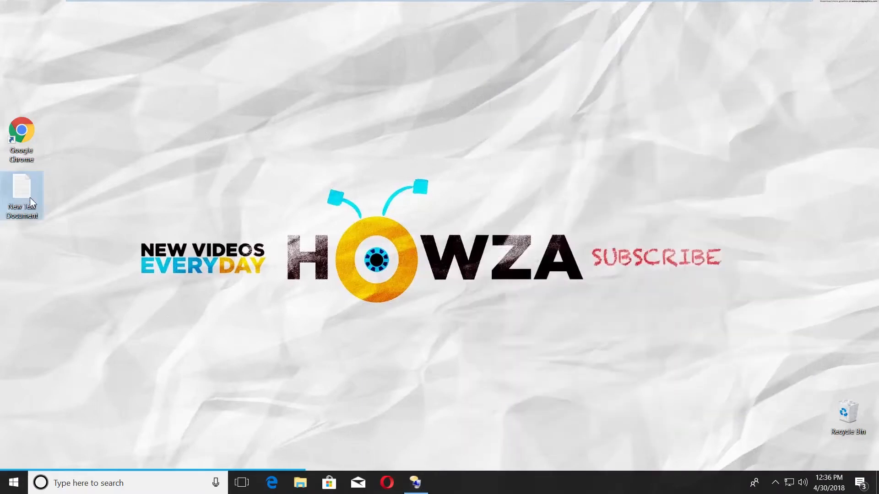
- Open New Text Document in Notepad and focus a word so Narrator reads the HOWZA welcome sentence
{"action": "double_click", "coordinate": [21, 195]}
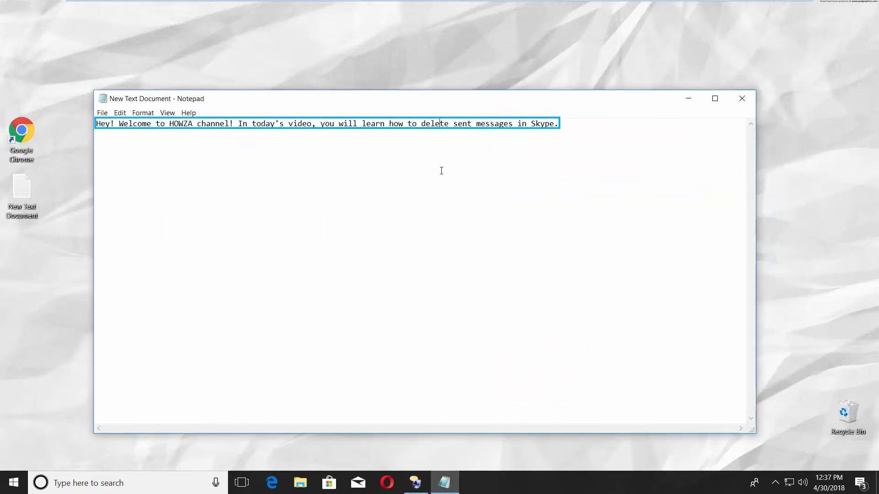
{"action": "double_click", "coordinate": [413, 124]}
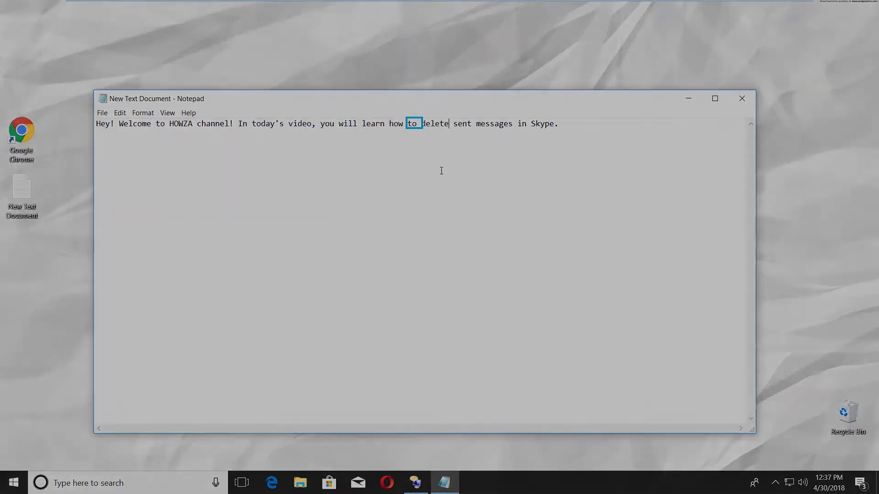